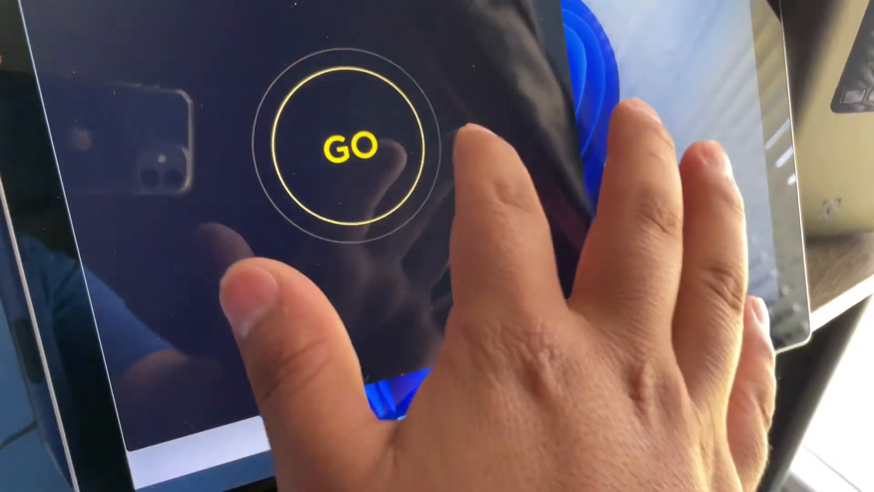
- Start the Speedtest run on the Surface Pro with GO
click(348, 146)
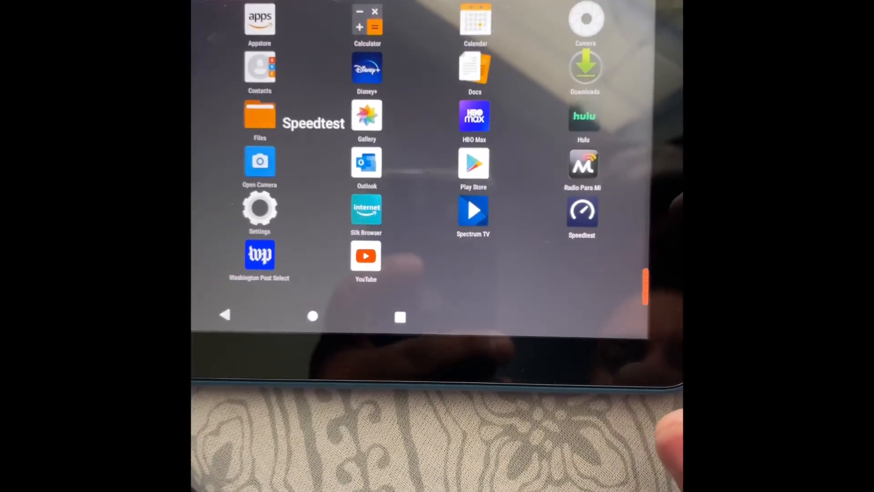
- Launch Speedtest on the Fire HD 8 and complete the privacy welcome, granting location and phone permissions
click(582, 217)
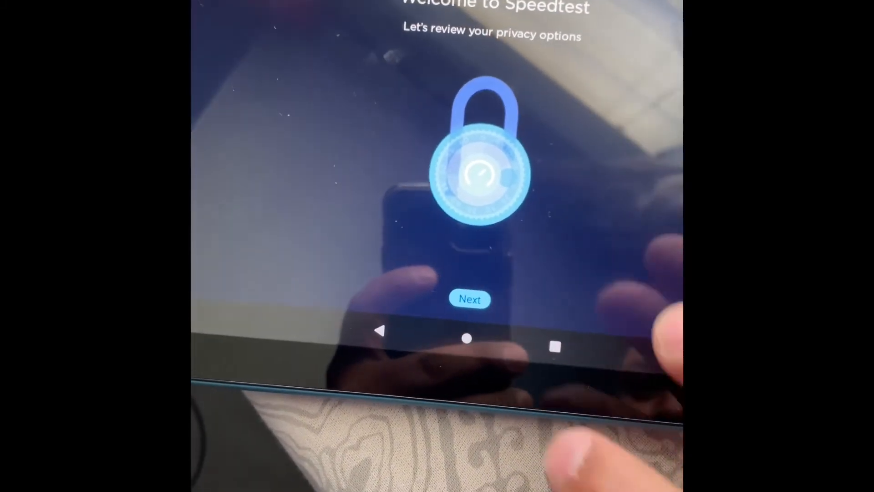
click(470, 298)
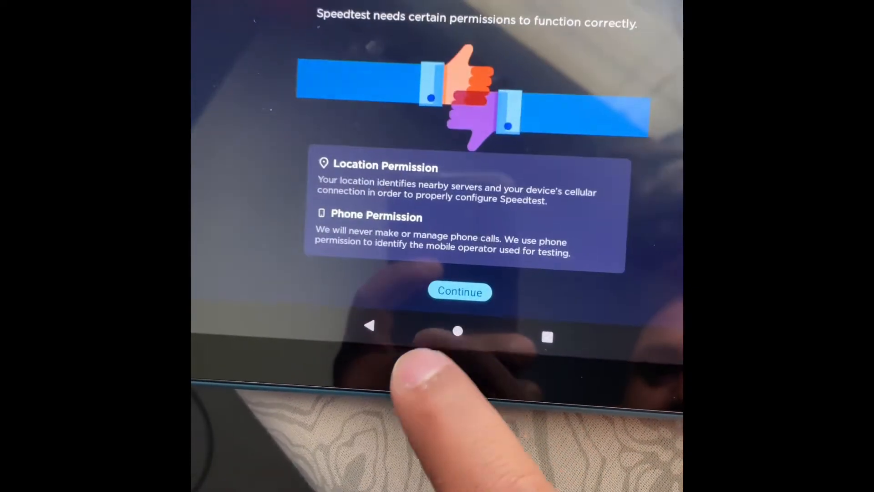
click(459, 291)
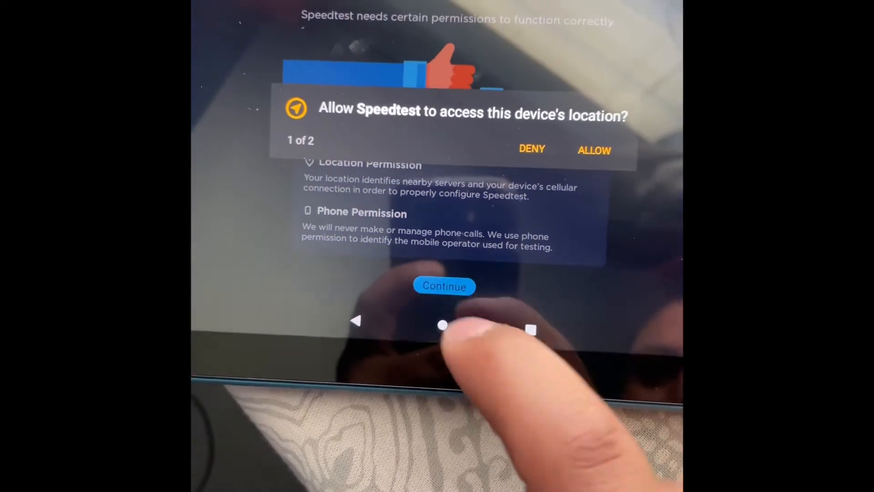
click(594, 151)
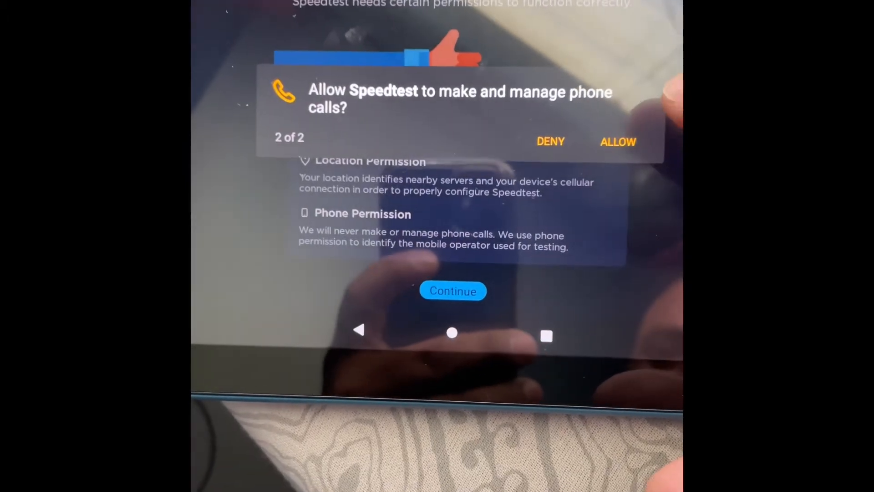
click(618, 143)
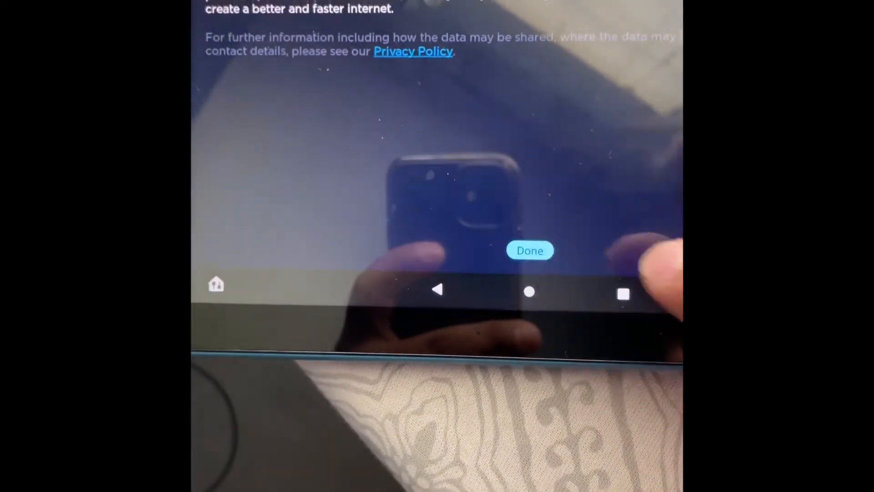
click(530, 251)
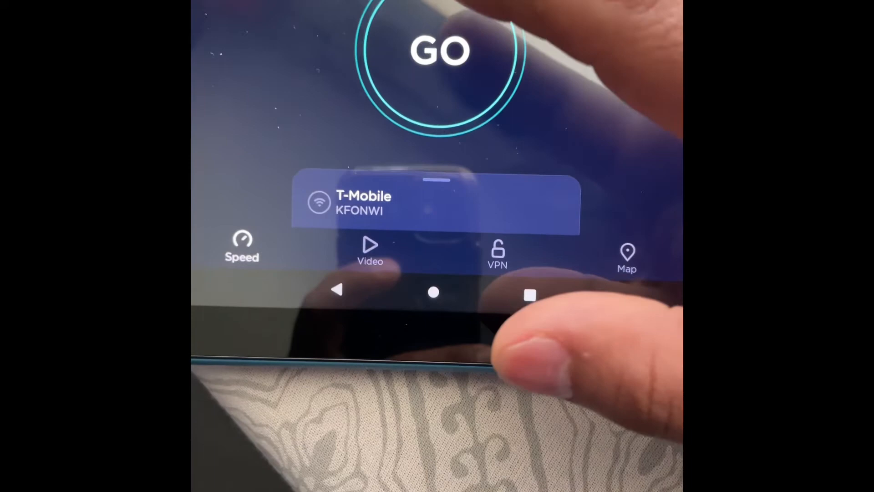
- Start the Speedtest run on the Fire HD 8 over T-Mobile Wi-Fi with GO
click(439, 53)
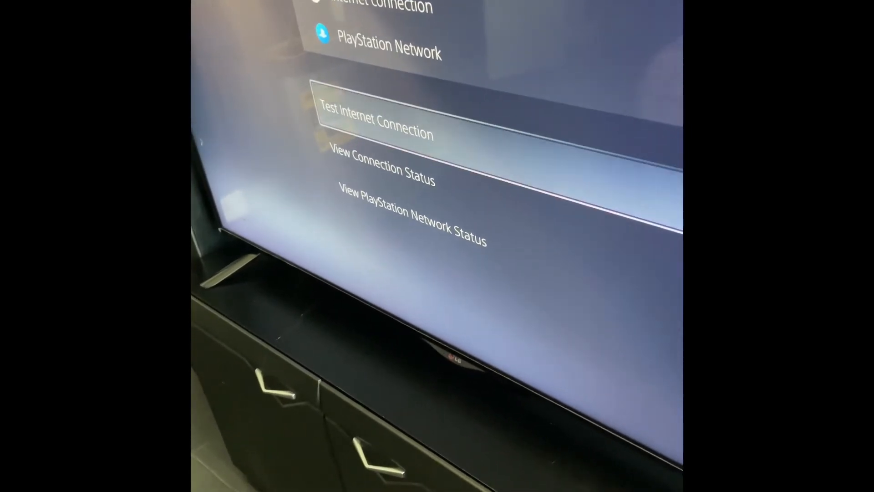
- Start the PS5's Test Internet Connection on the wired LAN from Network settings
click(377, 118)
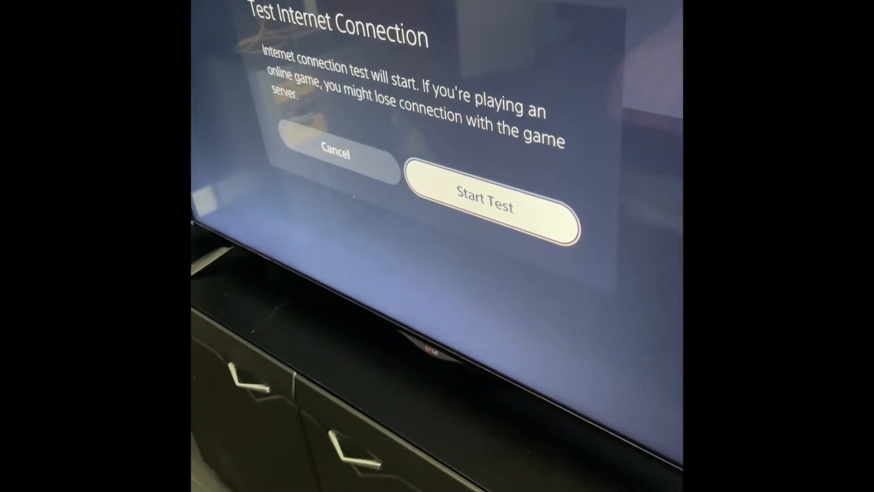
click(487, 201)
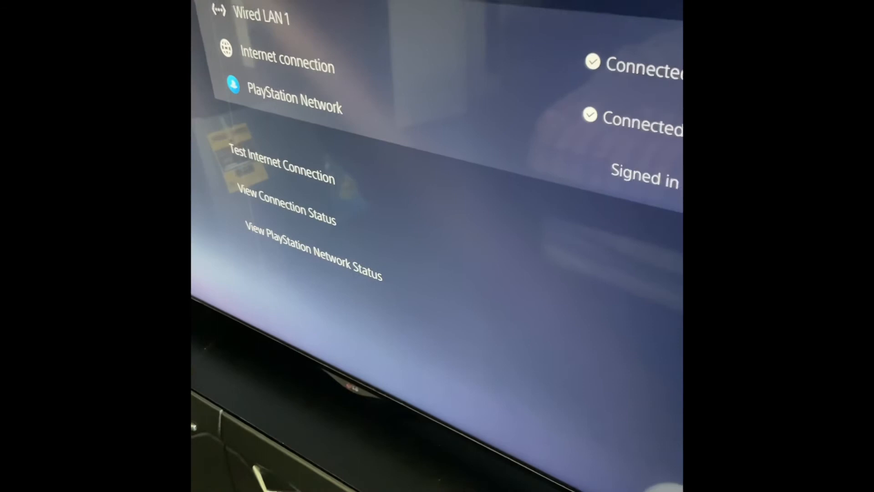
- Run the PS5 wired internet connection test a second time
click(281, 165)
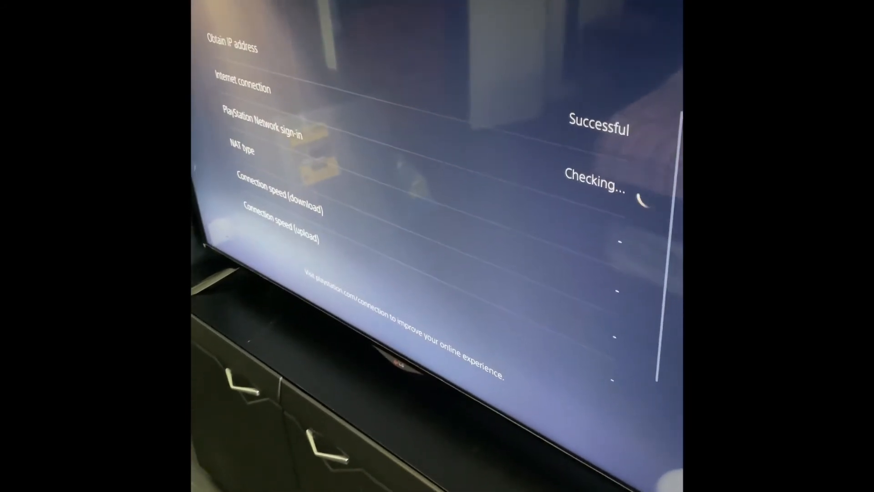